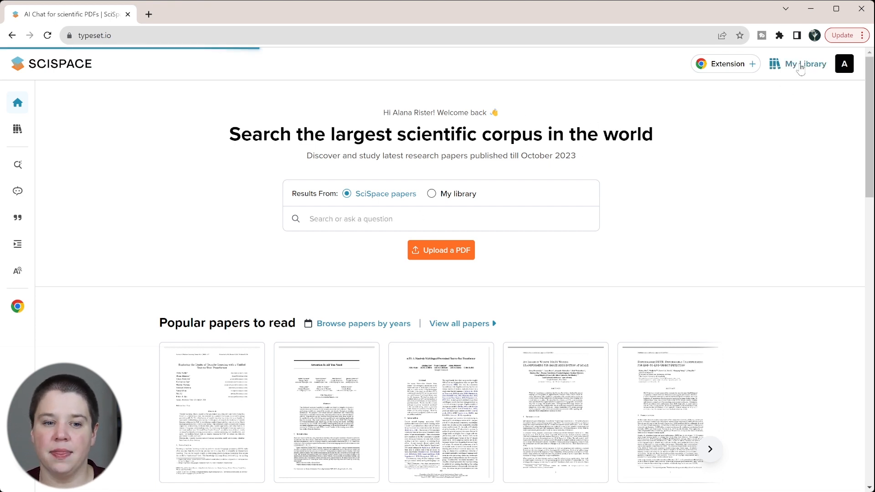
Start a new library folder from the Upload PDFs options in My Library
click(804, 64)
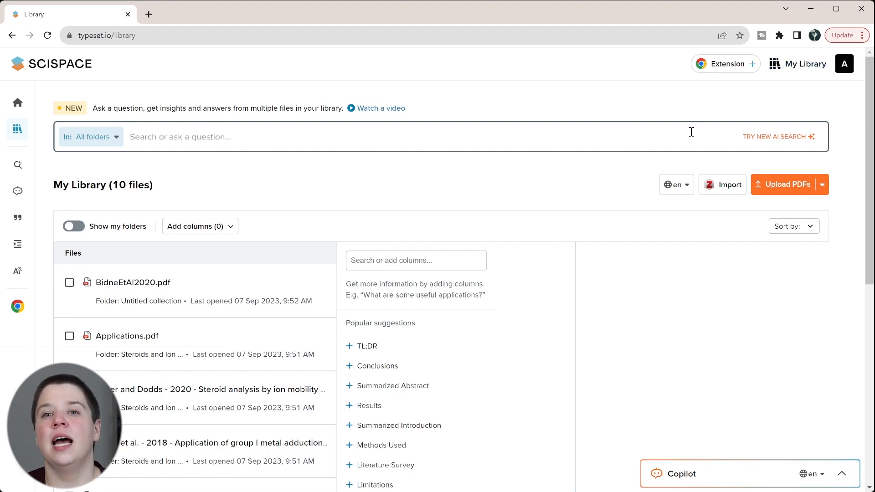
mouse_move(831, 179)
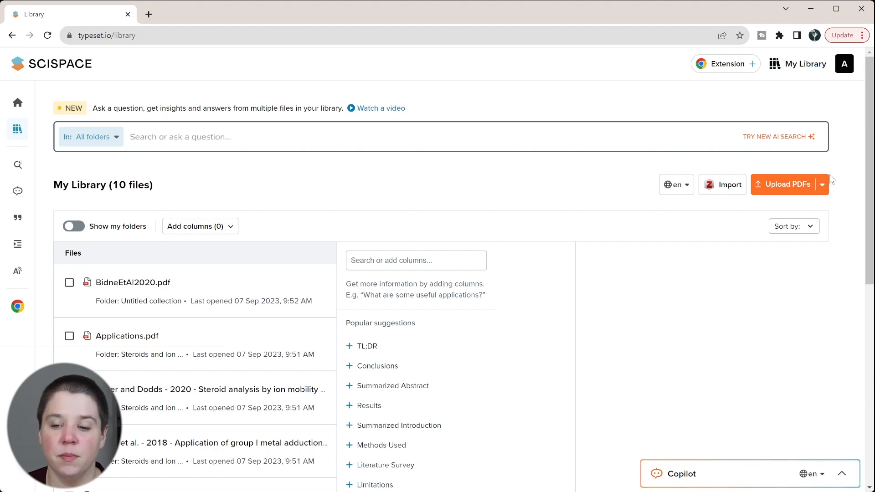
click(821, 184)
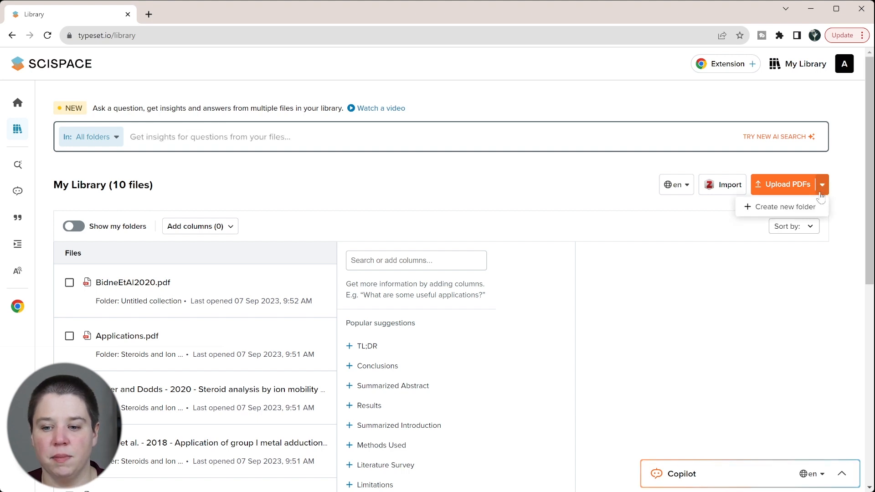
click(783, 207)
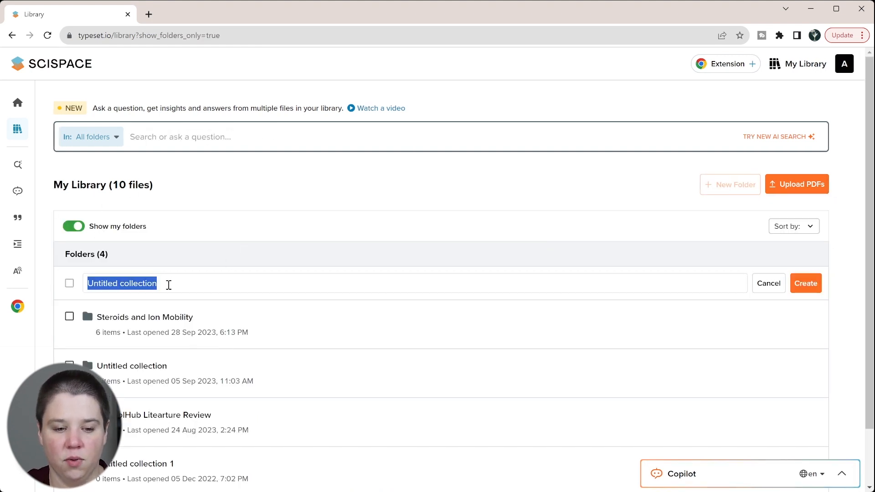
Name the folder 'Steroids and Ion Mobility [Tutorial]' and create it
text(Steroids and Ion Mobility [Tu)
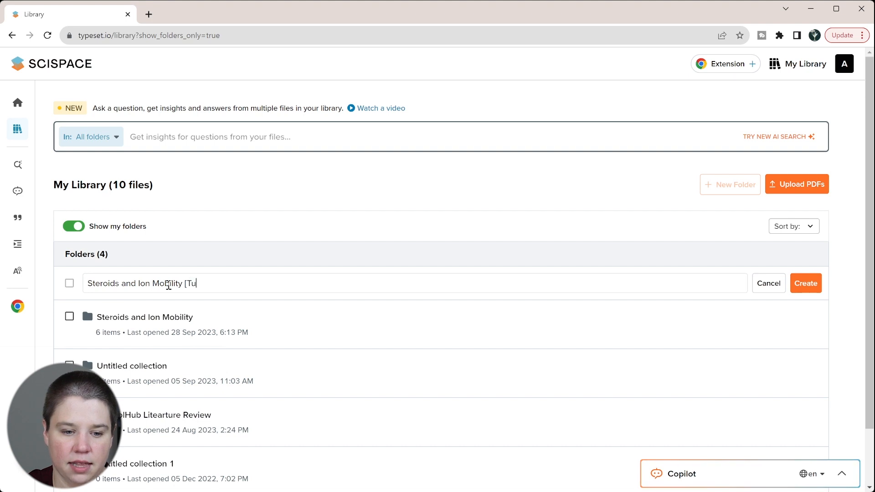
text(torial])
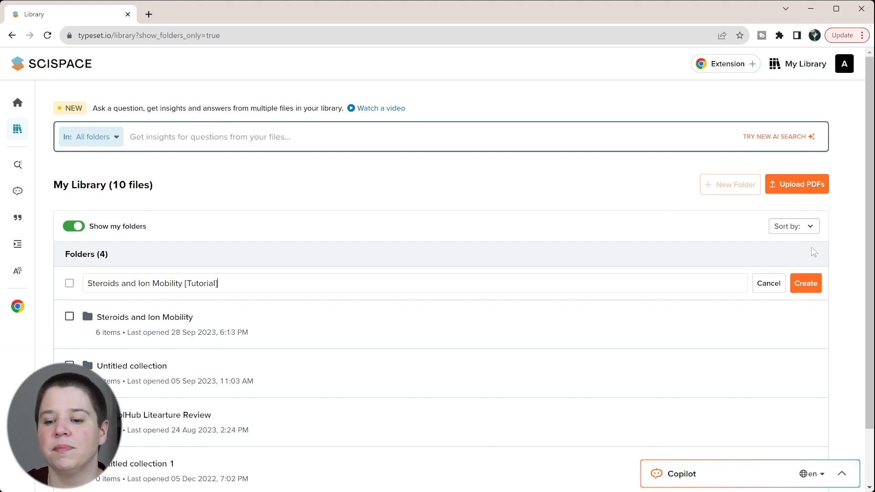
click(805, 282)
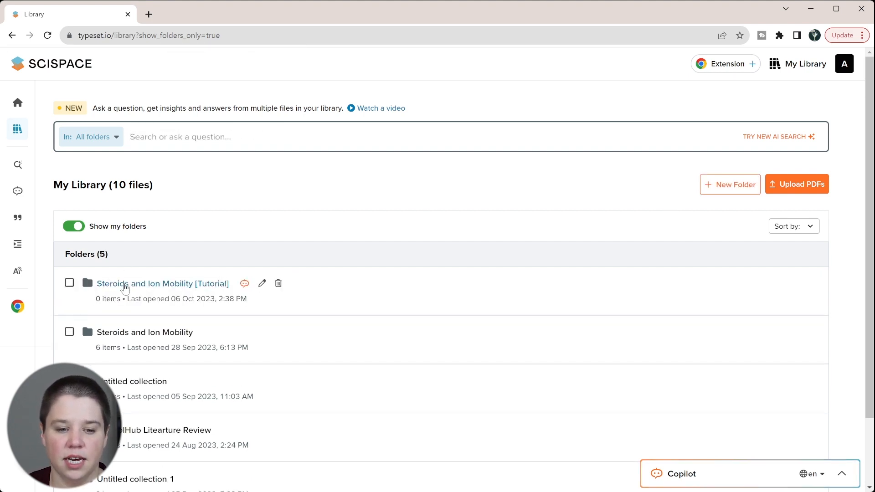
Upload the seven chosen steroid/IMS PDFs into the new Tutorial folder
click(162, 284)
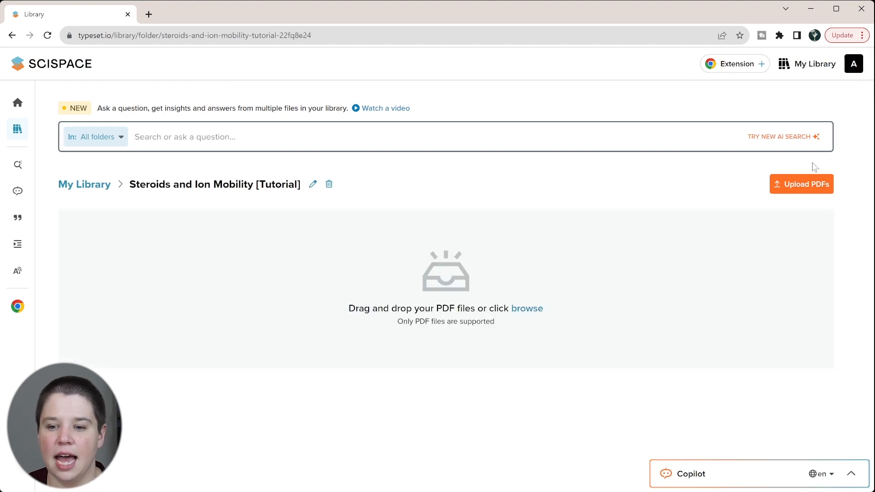
click(800, 183)
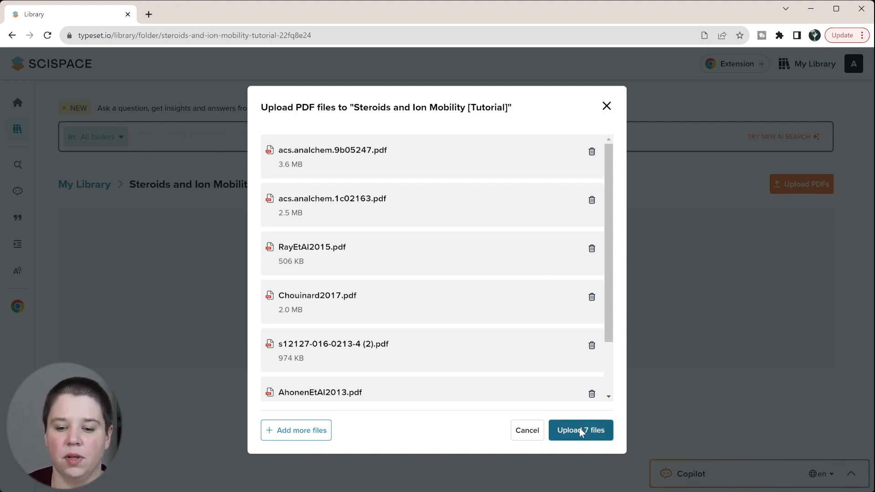
click(580, 430)
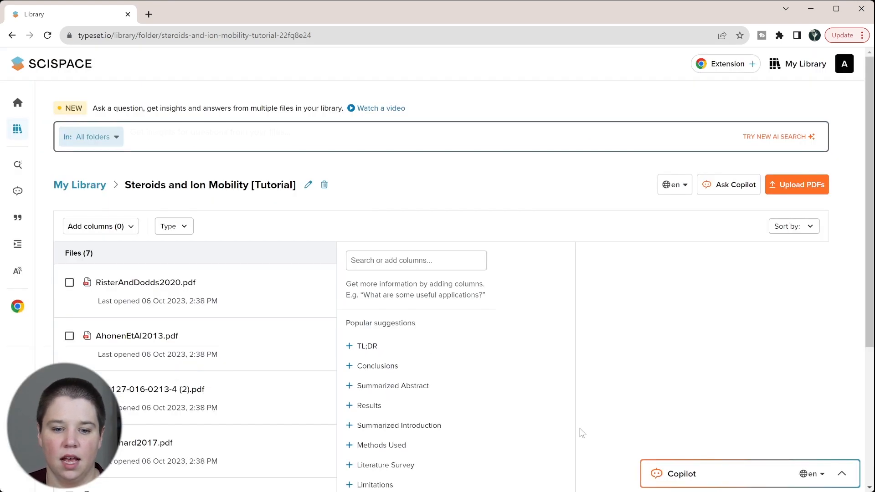
Add the TL;DR and Summarized Abstract summary columns from the Popular suggestions
scroll(down, 3)
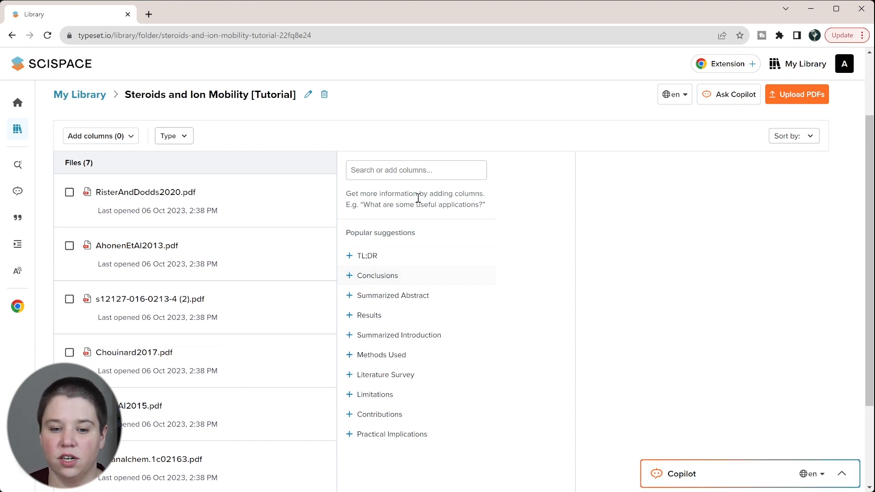
click(392, 295)
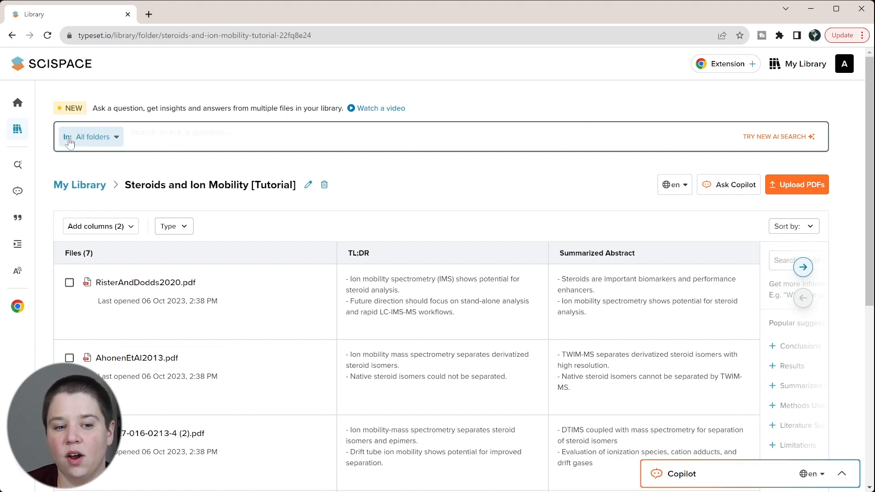
Limit the question's search scope to the Steroids and Ion Mobility [Tutorial] folder only
click(90, 137)
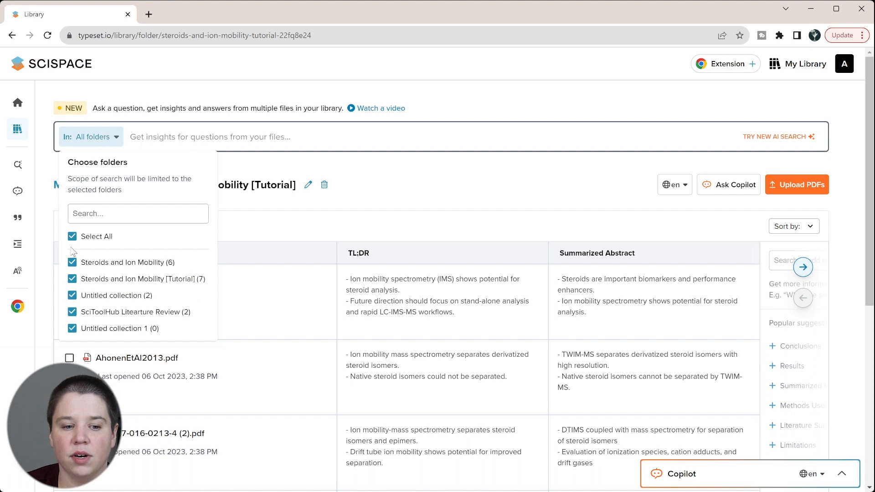
click(72, 236)
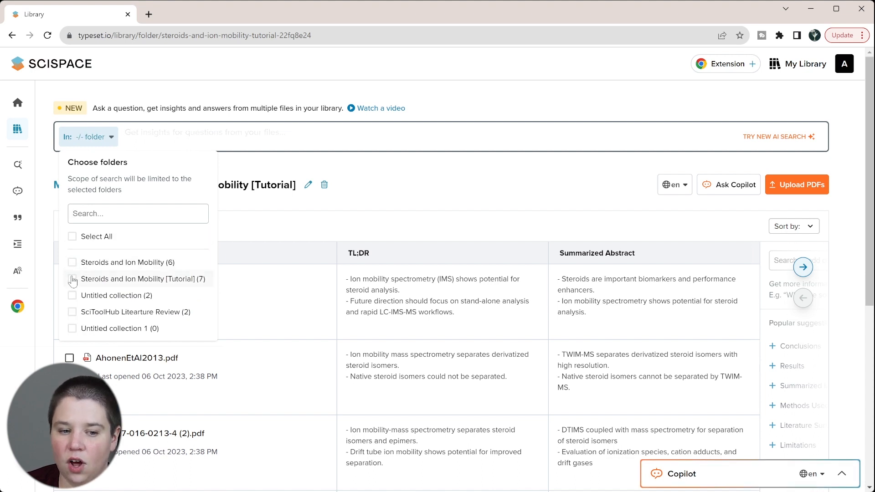
click(72, 279)
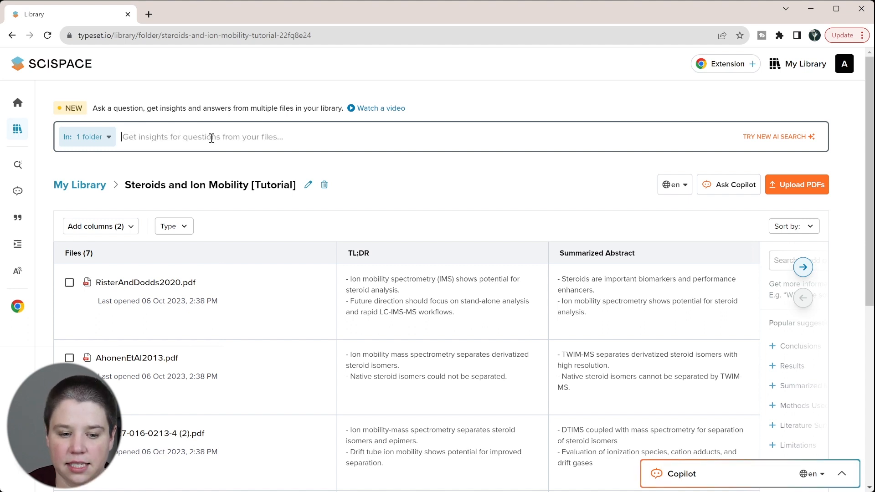
Ask which methods have been used to separate steroid isomers with ion mobility spectrometry
text(Ca)
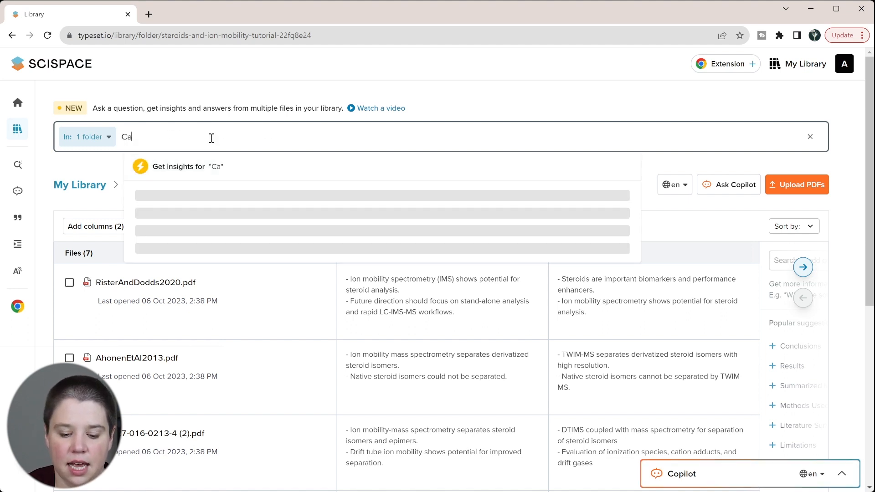
text(Can you list all)
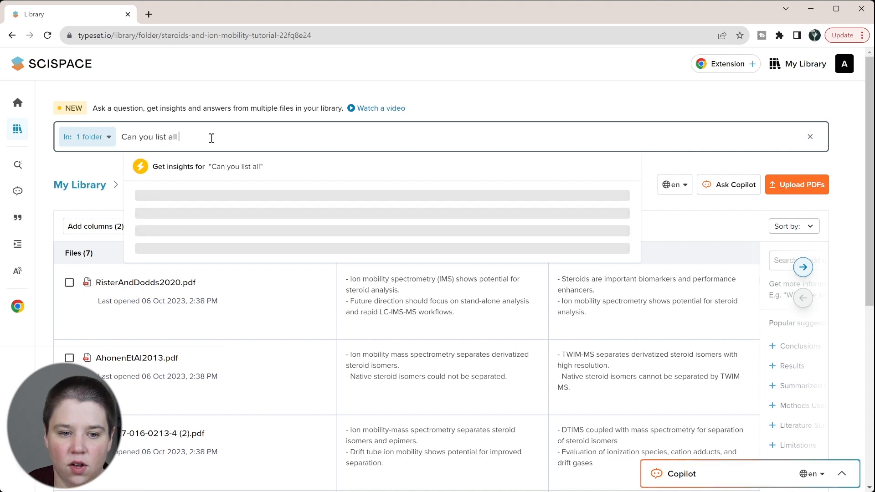
text(the ways that)
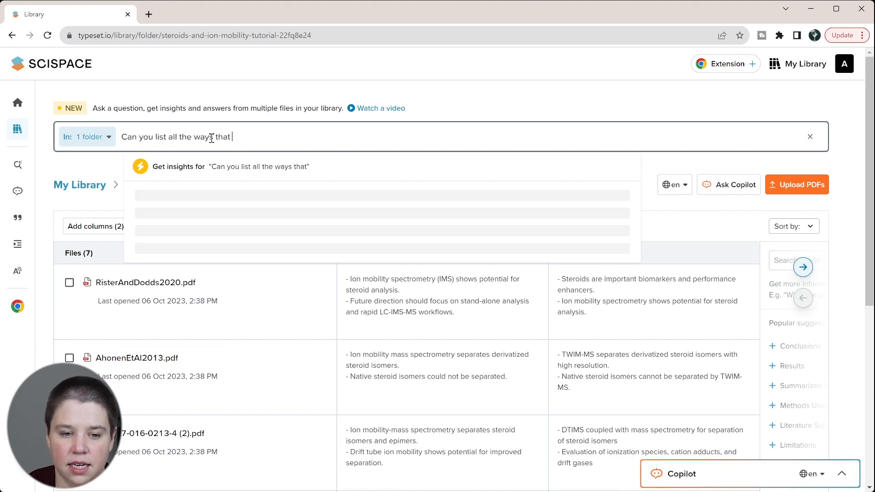
key(Backspace)
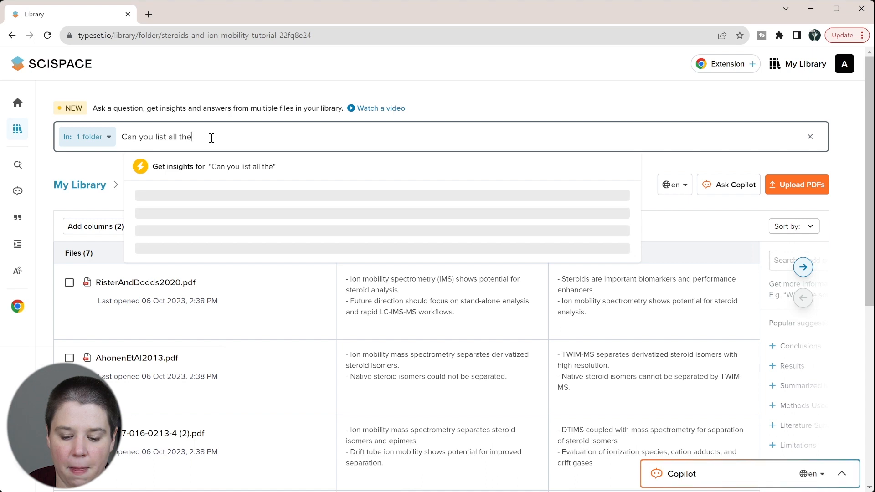
text(methods that have bee)
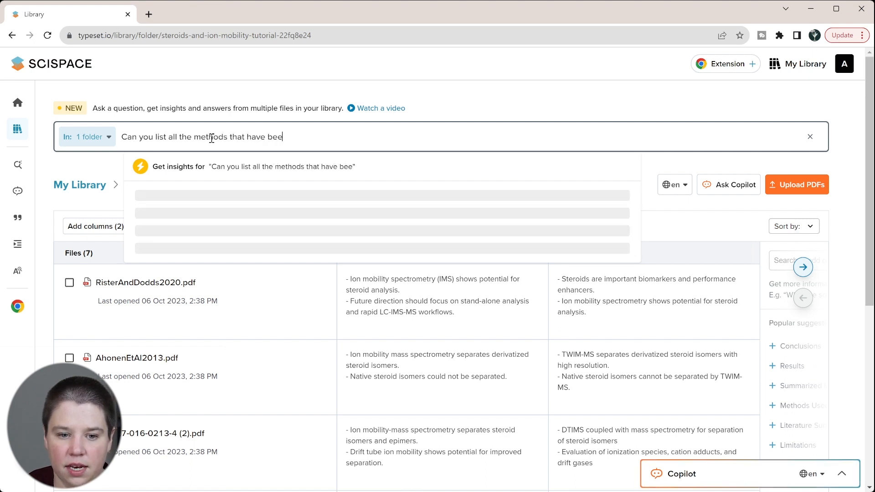
text(n used to separate steroid isomers using ion mobility spe)
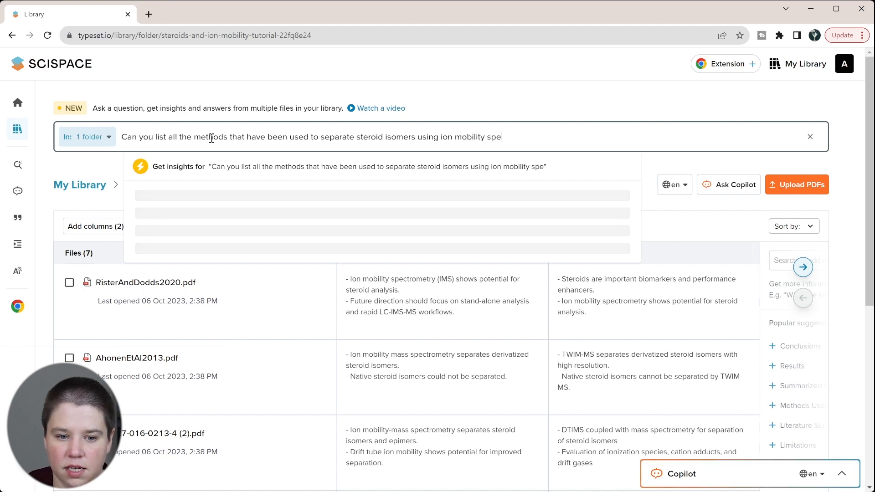
text(ctrometry?)
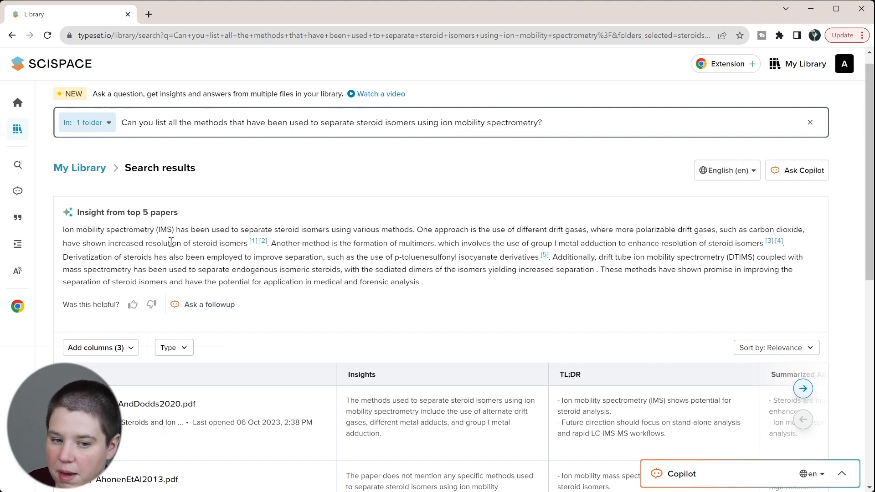
double_click(194, 229)
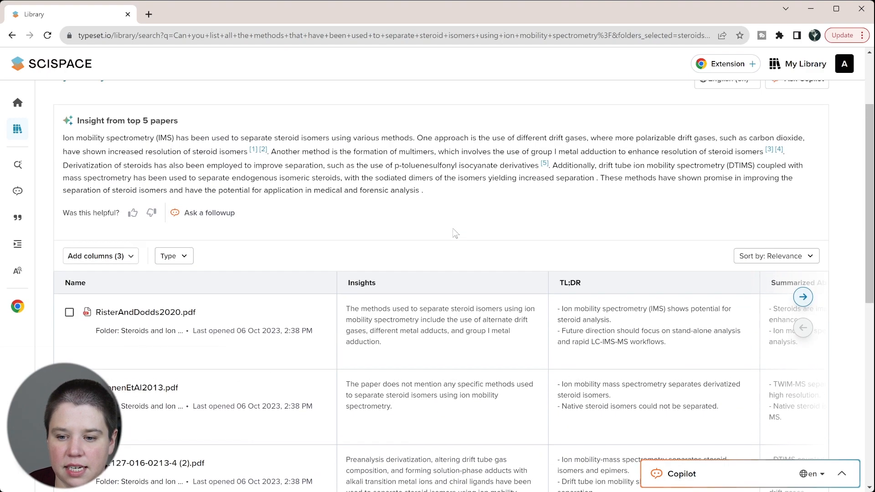
click(802, 296)
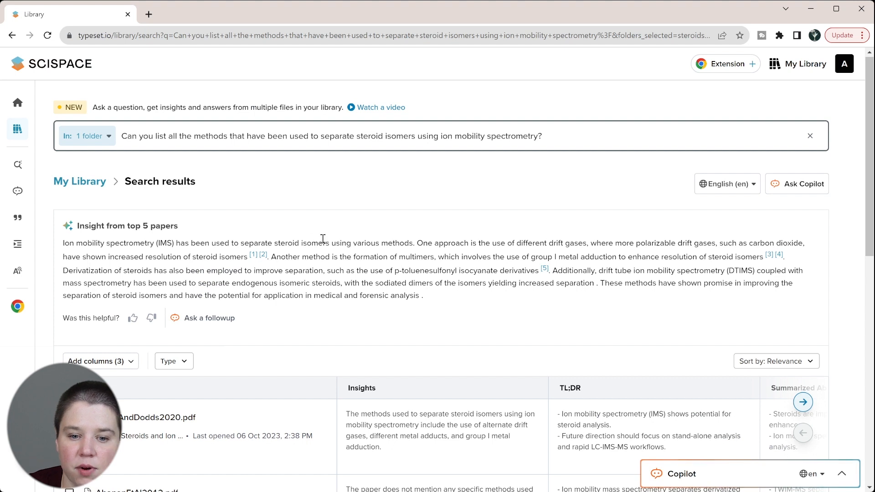
mouse_move(414, 238)
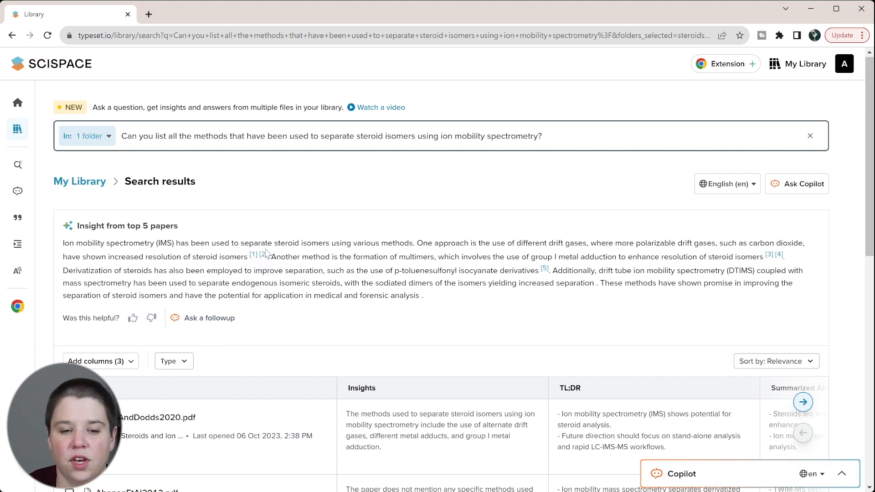
mouse_move(263, 255)
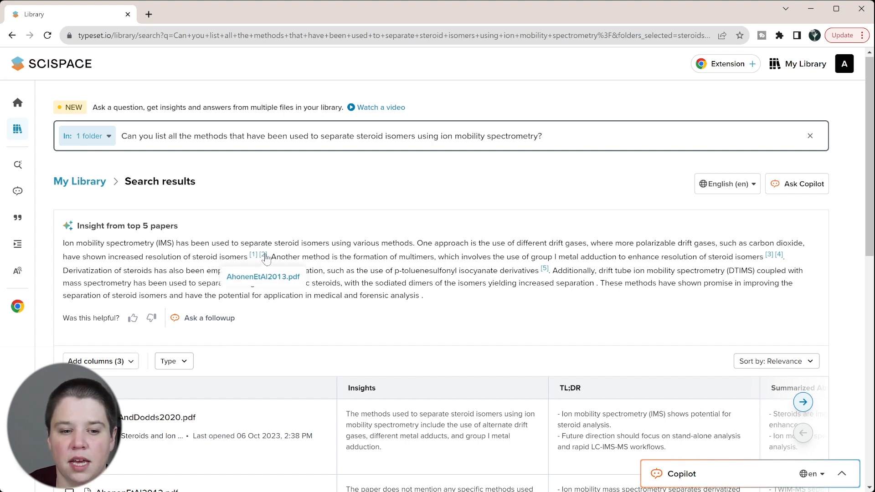
mouse_move(329, 260)
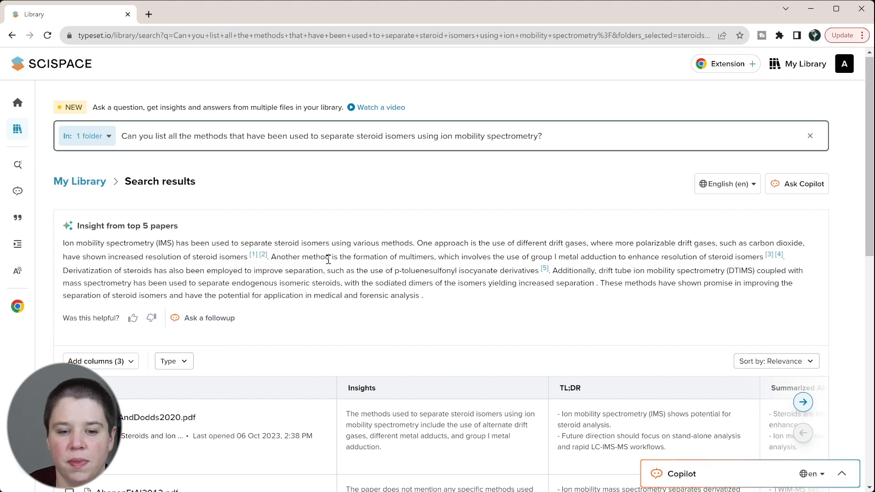
drag(351, 257, 493, 257)
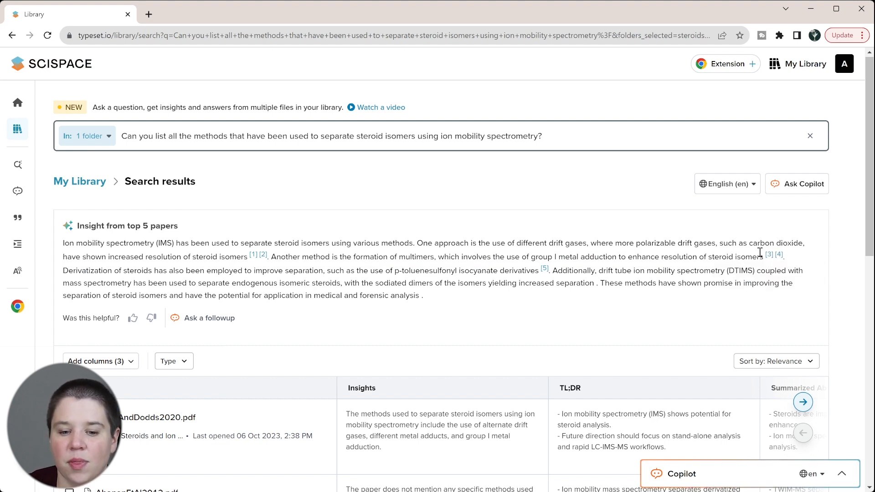
scroll(down, 3)
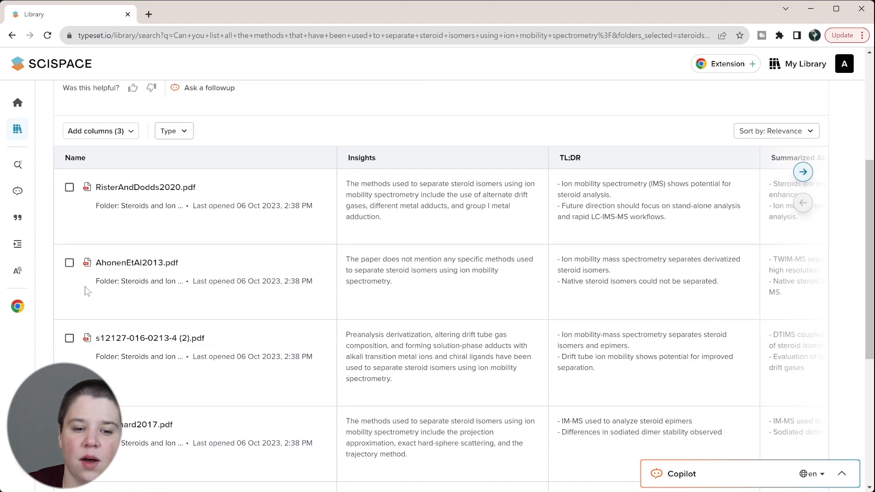
mouse_move(203, 344)
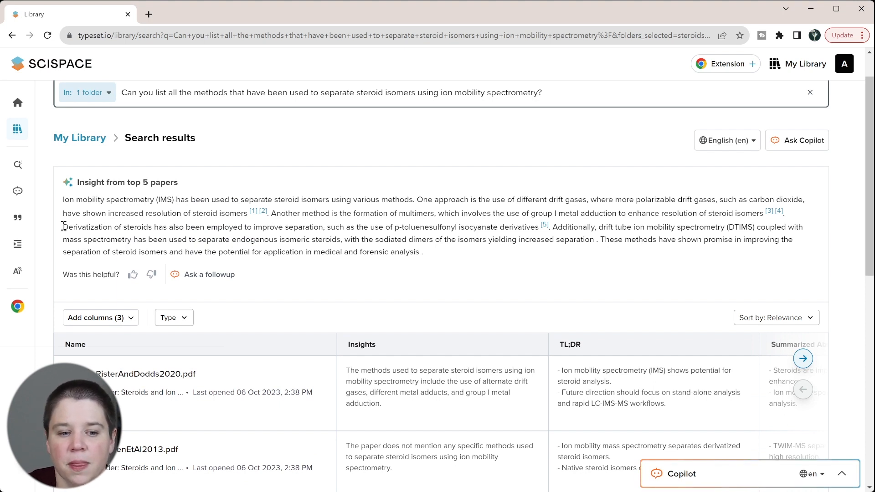
drag(63, 227, 207, 227)
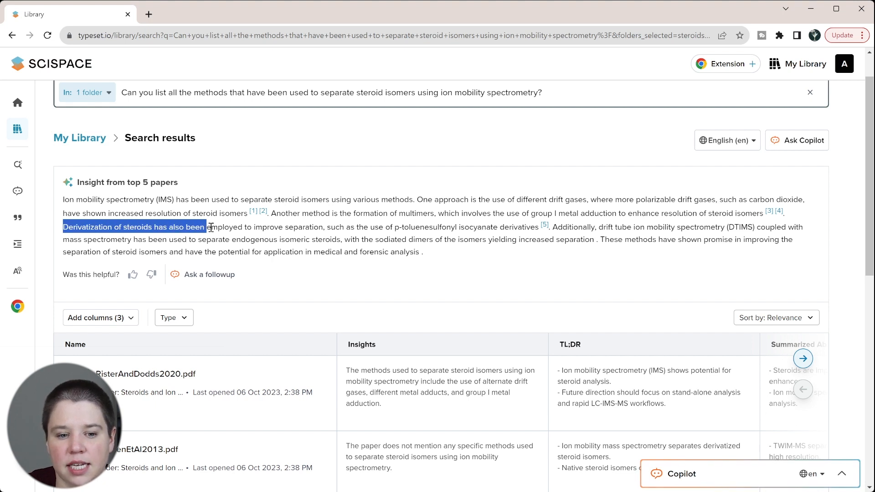
drag(210, 227, 310, 226)
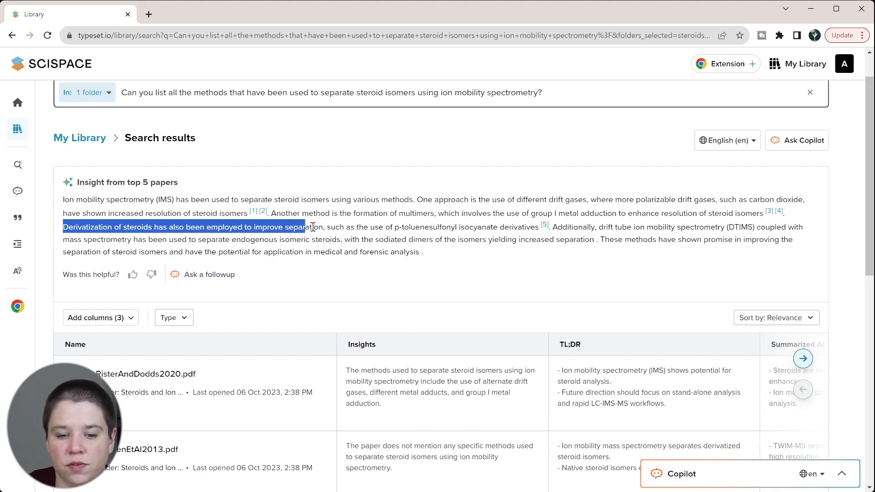
drag(311, 227, 500, 227)
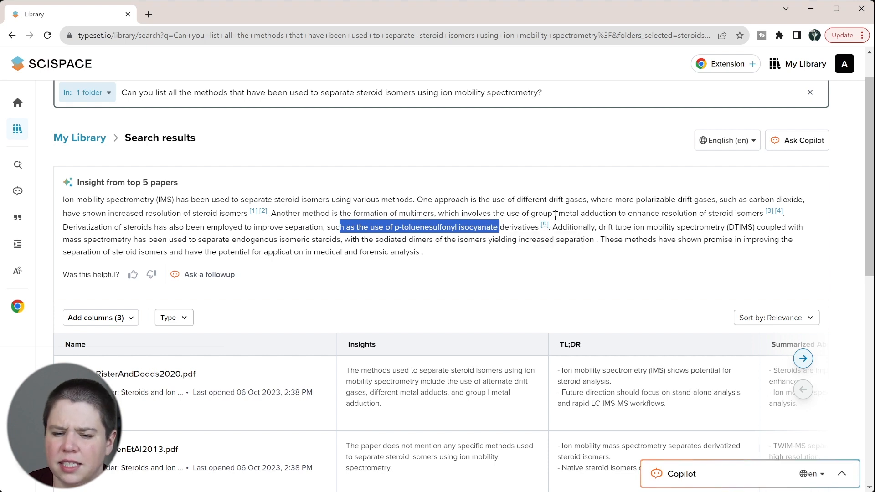
mouse_move(545, 227)
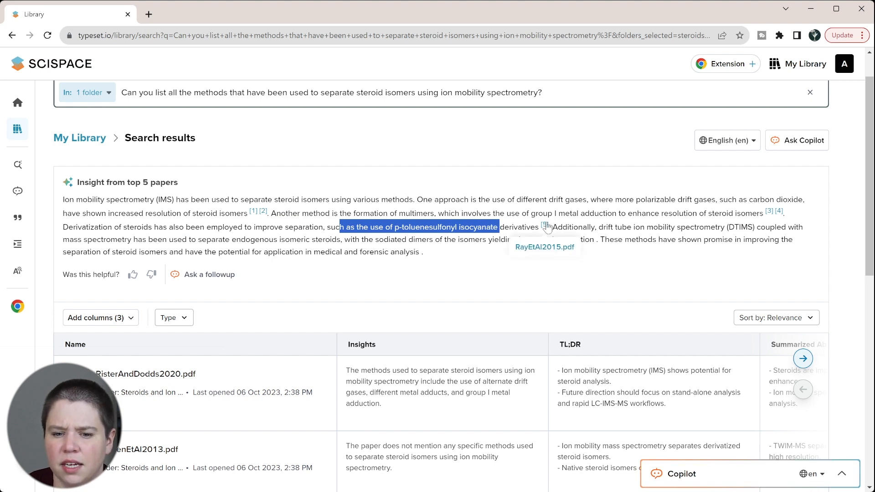
scroll(down, 3)
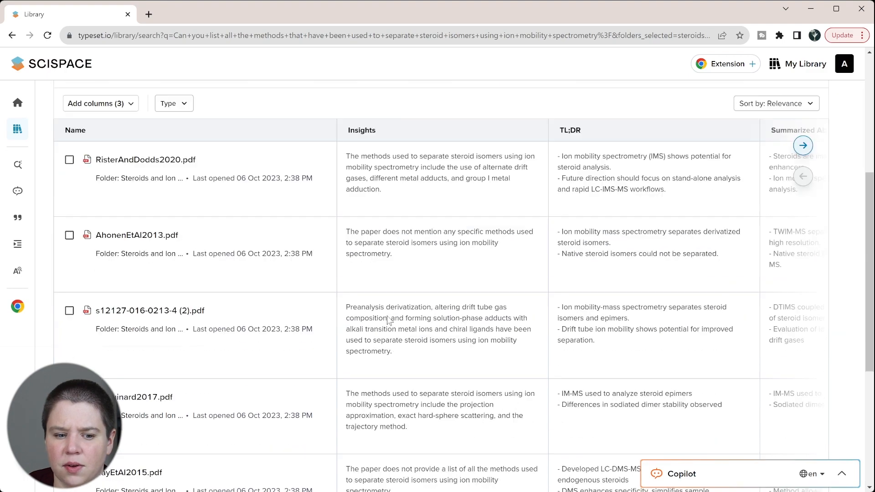
scroll(down, 3)
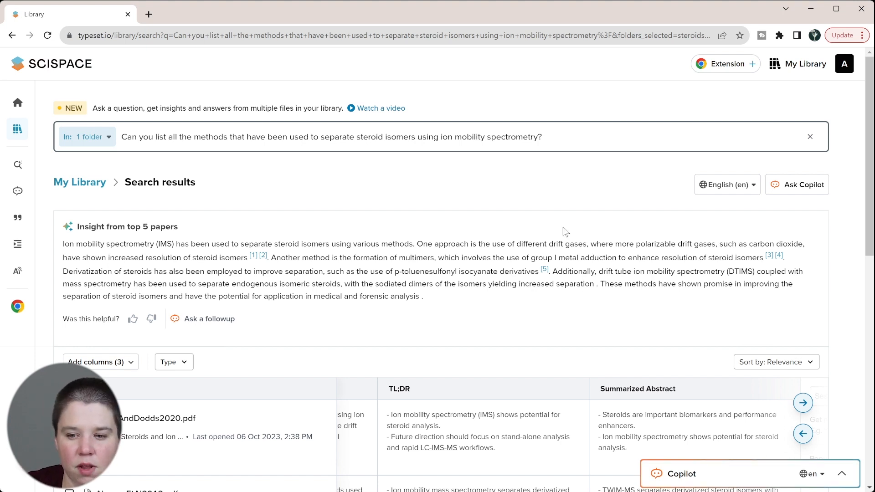
scroll(down, 3)
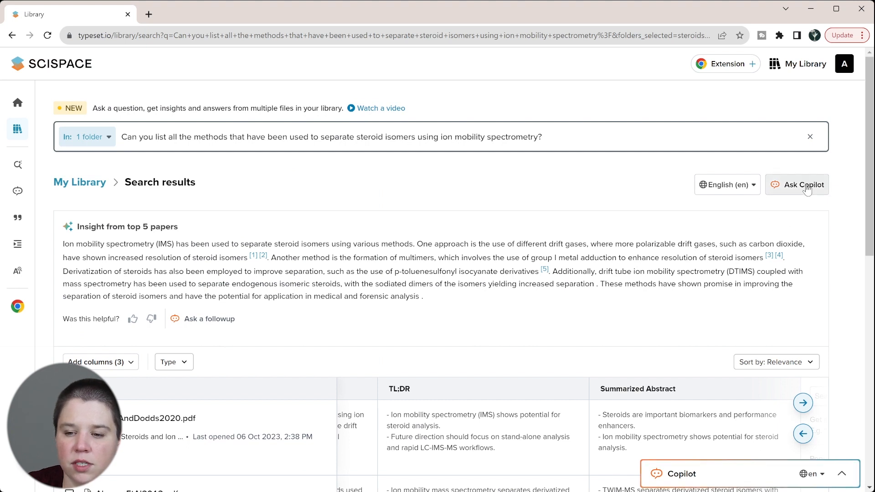
Bring up the Copilot panel and review its cited answer on steroid dimer and monomer cross-sections
click(797, 185)
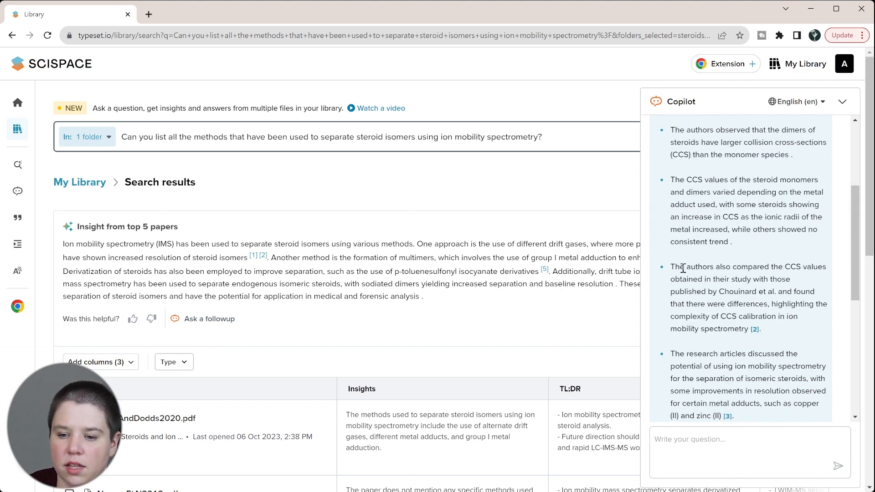
drag(687, 267, 789, 279)
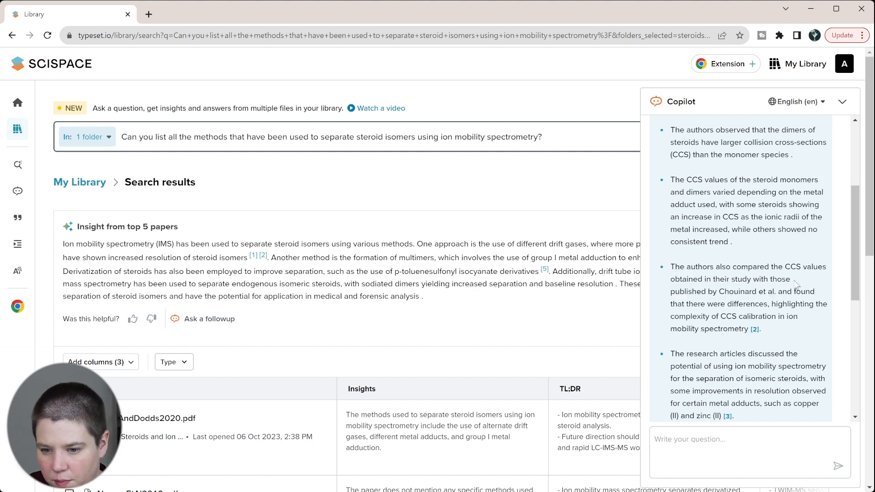
mouse_move(702, 307)
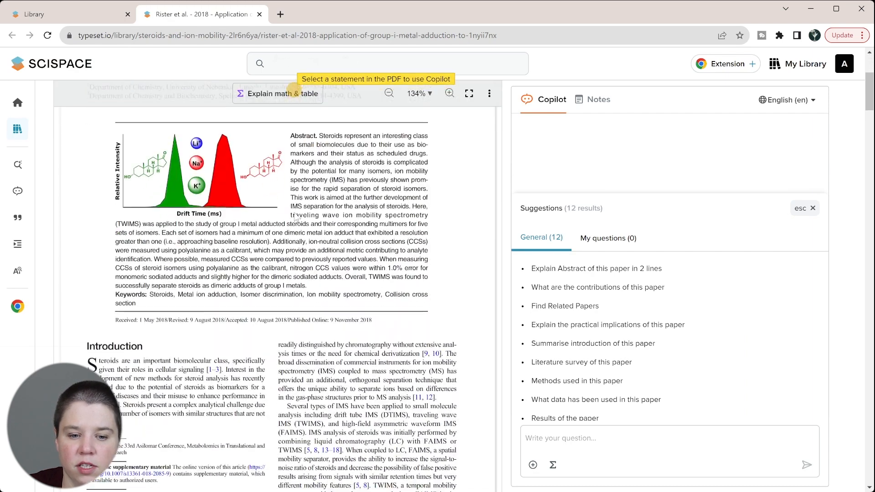
Scroll the cited Rister et al. 2018 paper down to its Results section
scroll(down, 3)
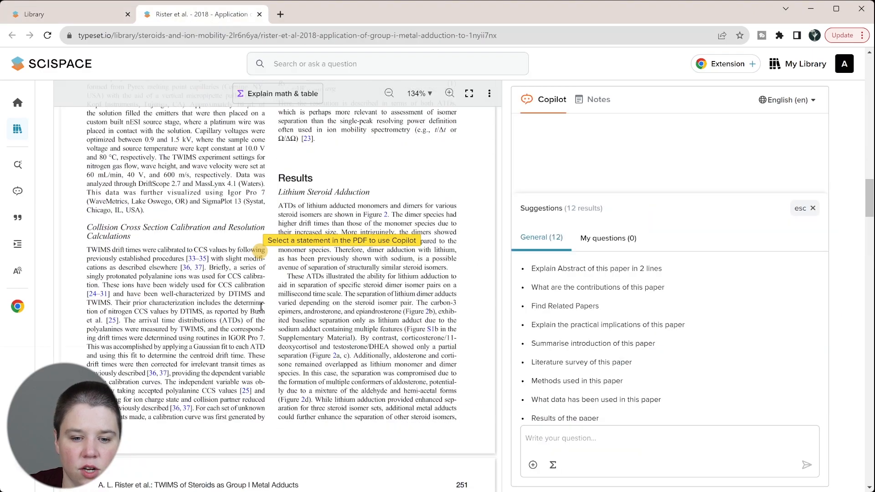
scroll(down, 3)
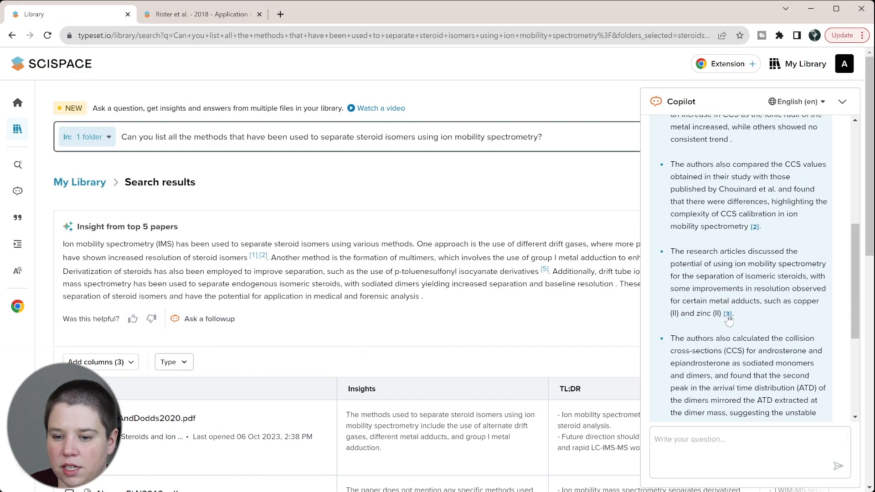
mouse_move(728, 313)
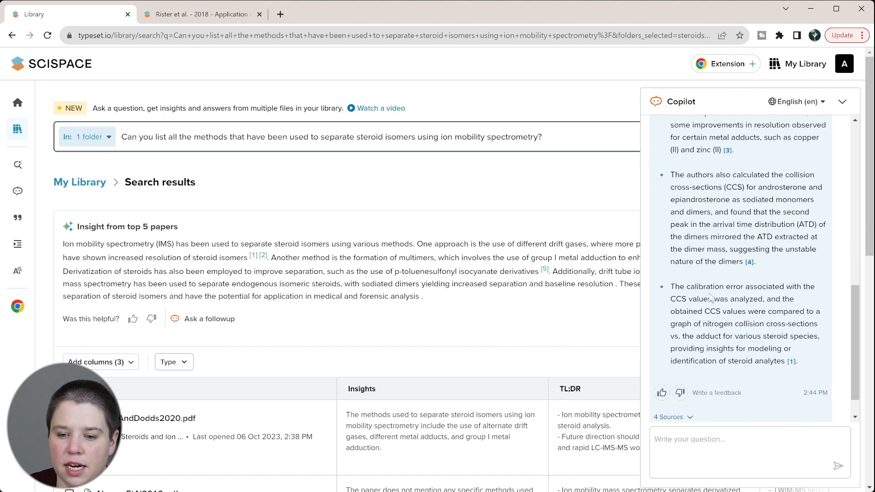
scroll(down, 3)
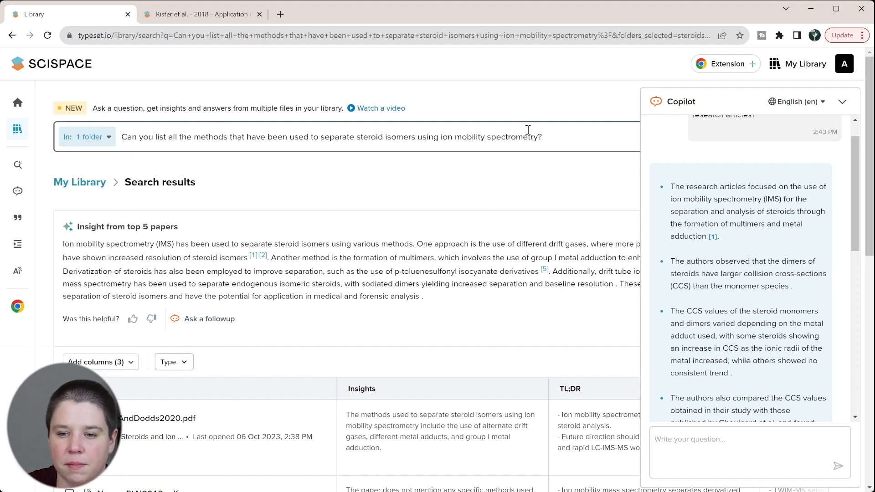
scroll(down, 3)
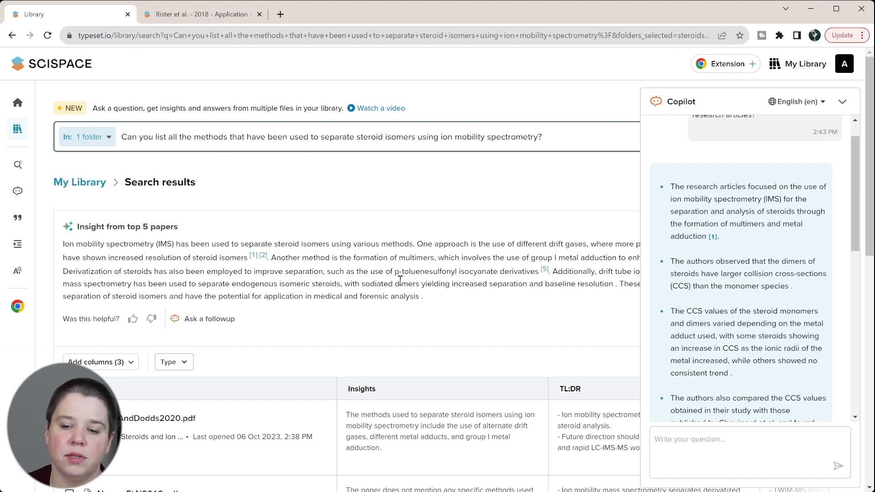
scroll(down, 3)
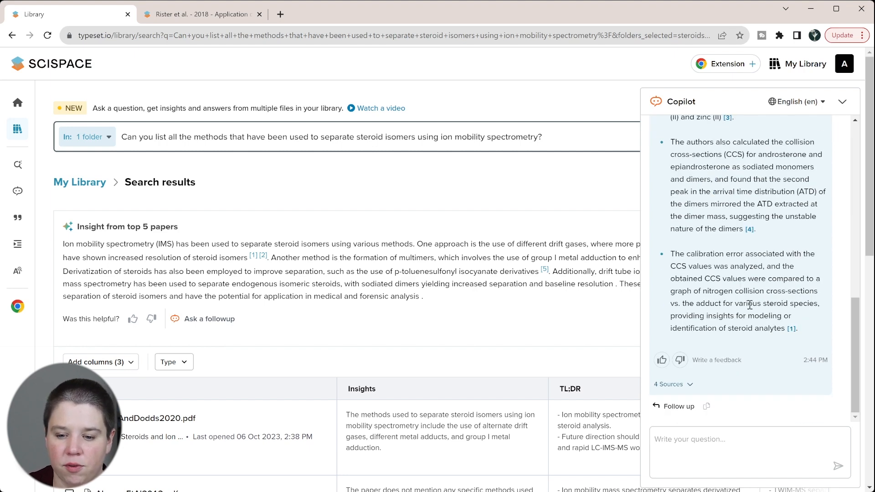
Ask Copilot 'For each article, what was the instrument the study was performed on'
text(For each article, what was the)
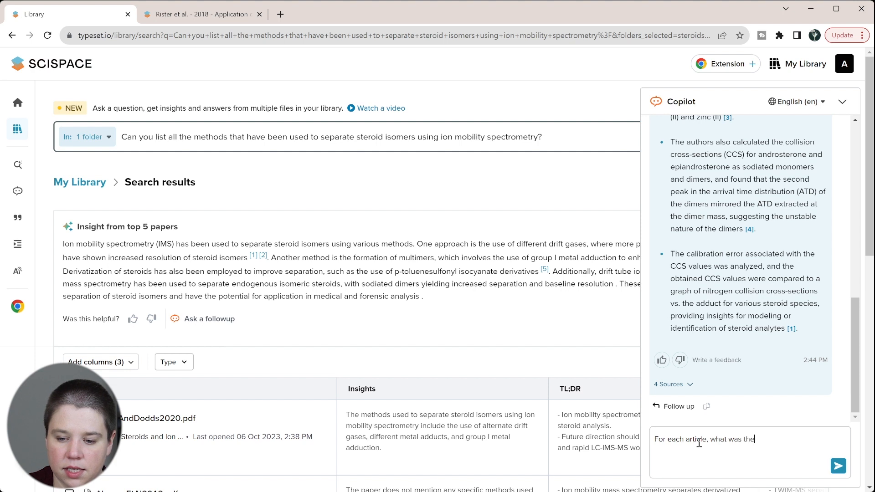
text(instrument the study was)
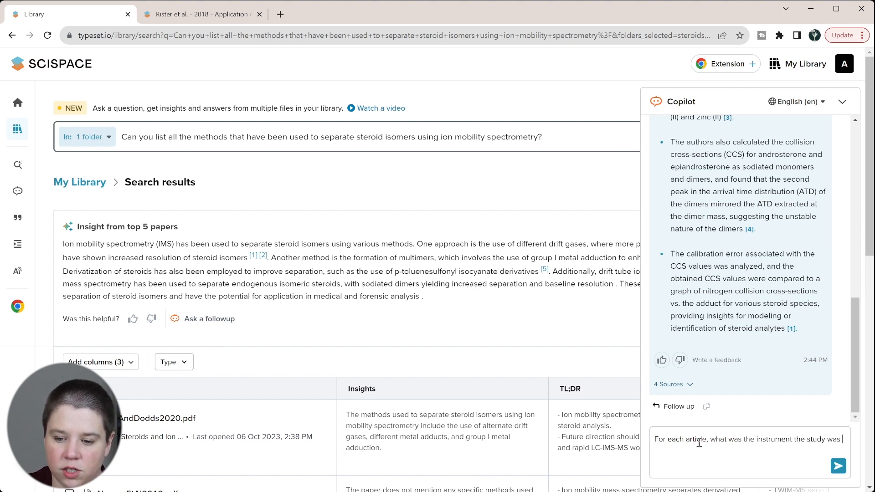
text(performed on)
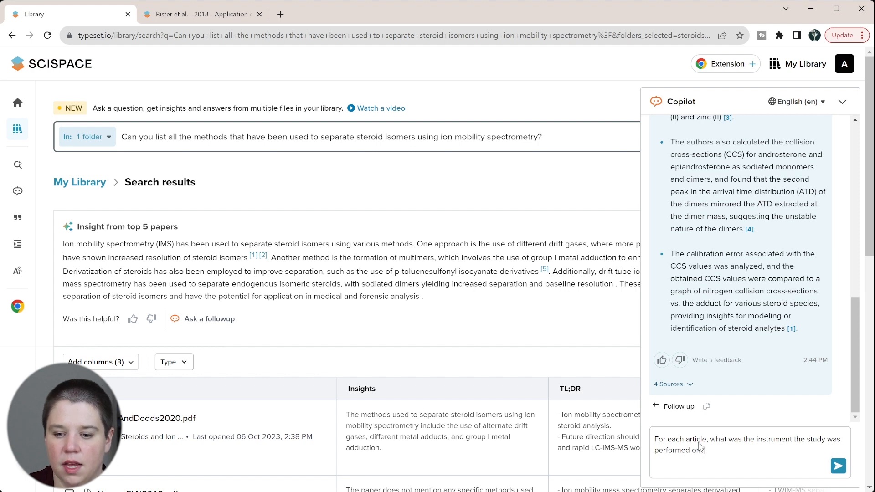
click(837, 465)
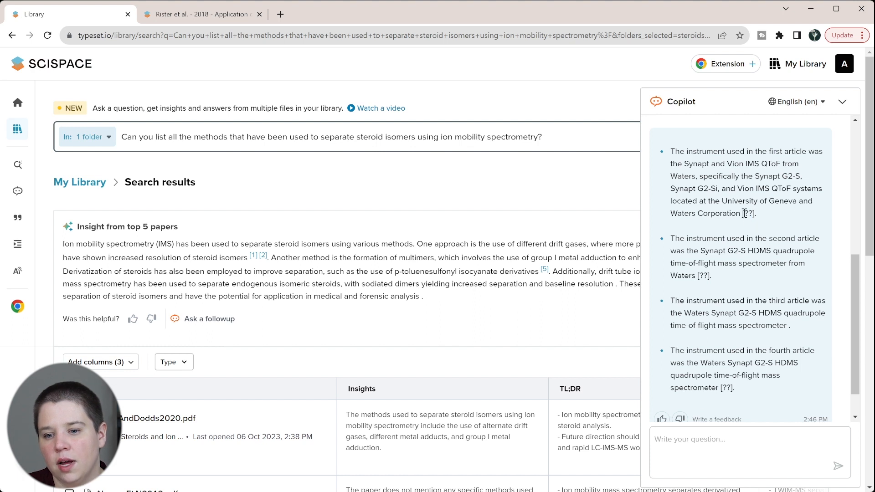
Read through Copilot's answer listing mostly Waters Synapt G2-S HDMS instruments
scroll(down, 3)
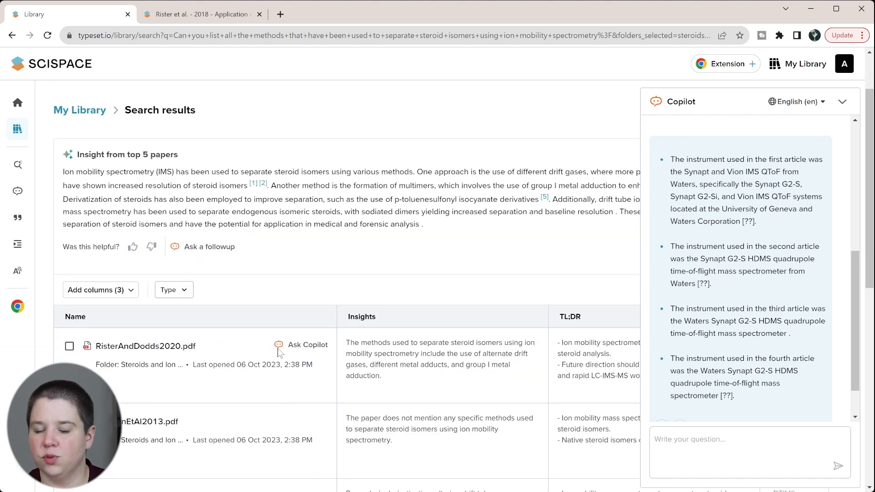
mouse_move(767, 239)
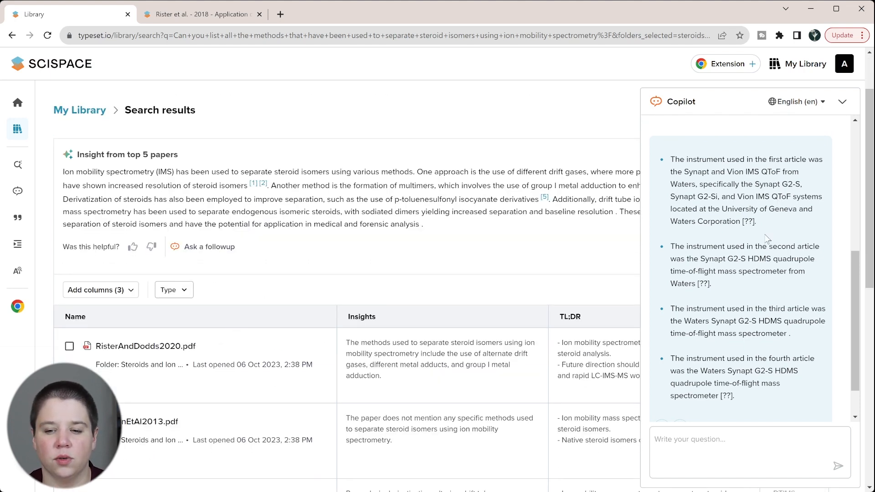
scroll(down, 3)
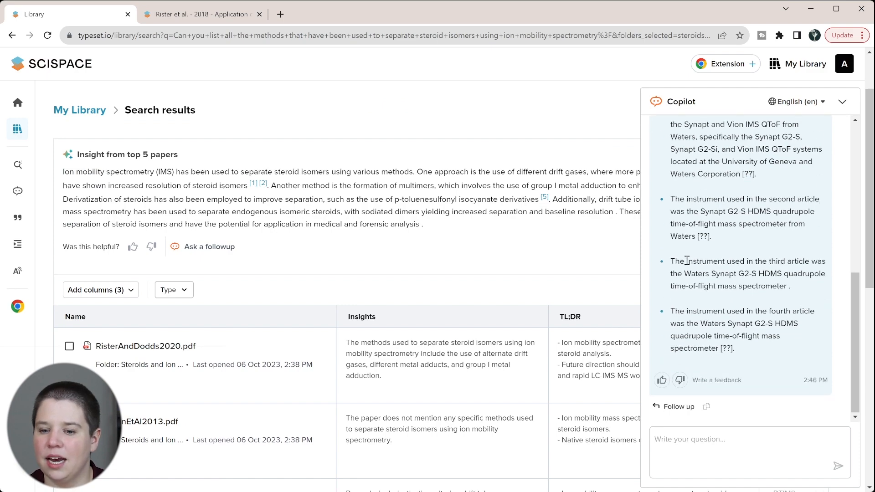
scroll(down, 3)
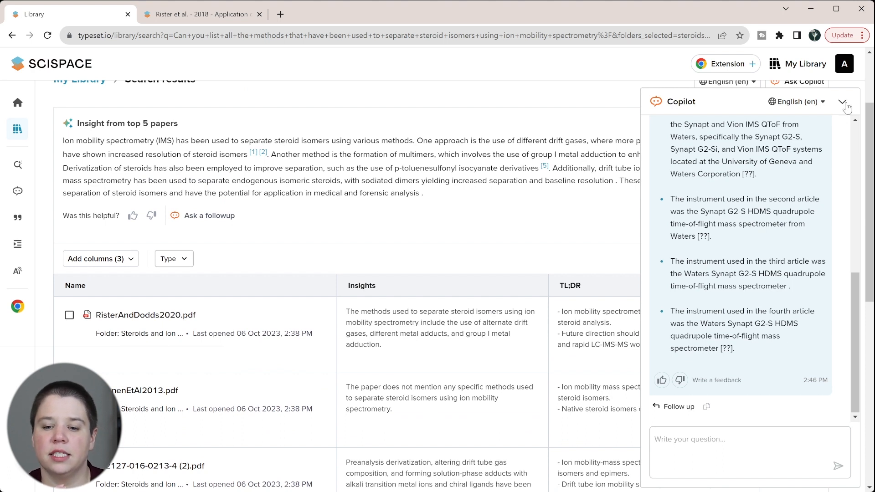
mouse_move(802, 275)
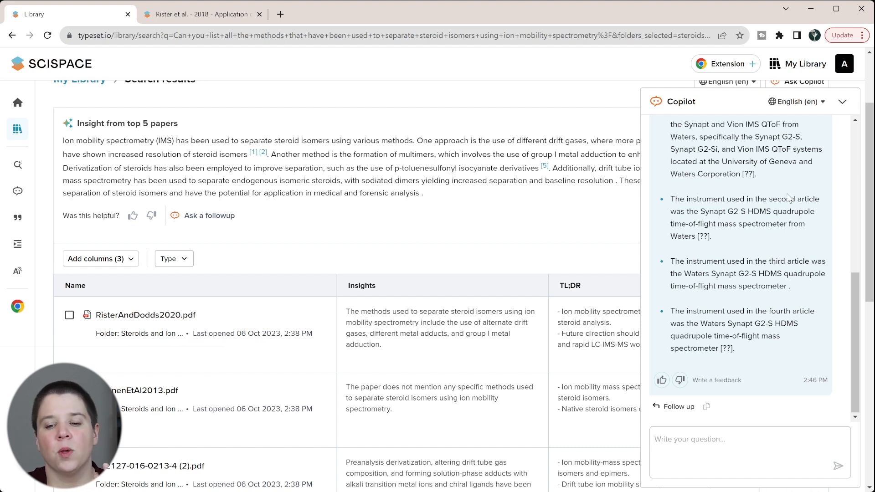
mouse_move(730, 443)
text(From these articles,)
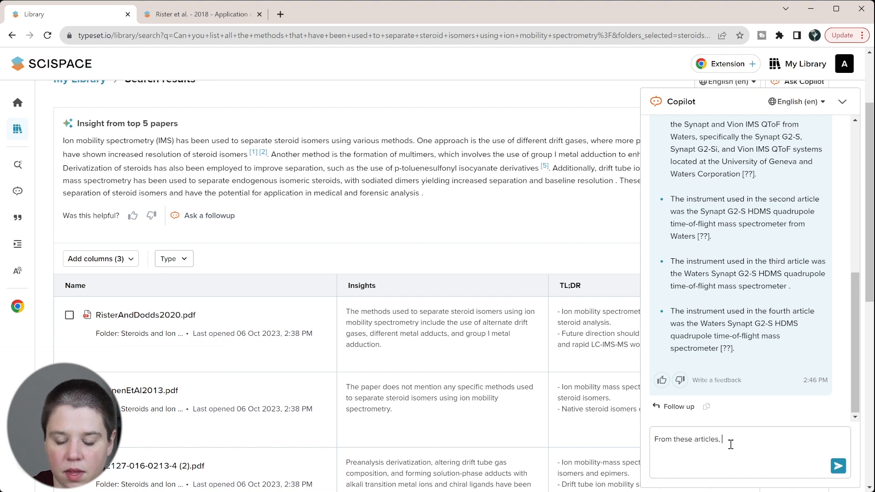
Ask Copilot what the next steps in the field would be based on these articles
text(what would)
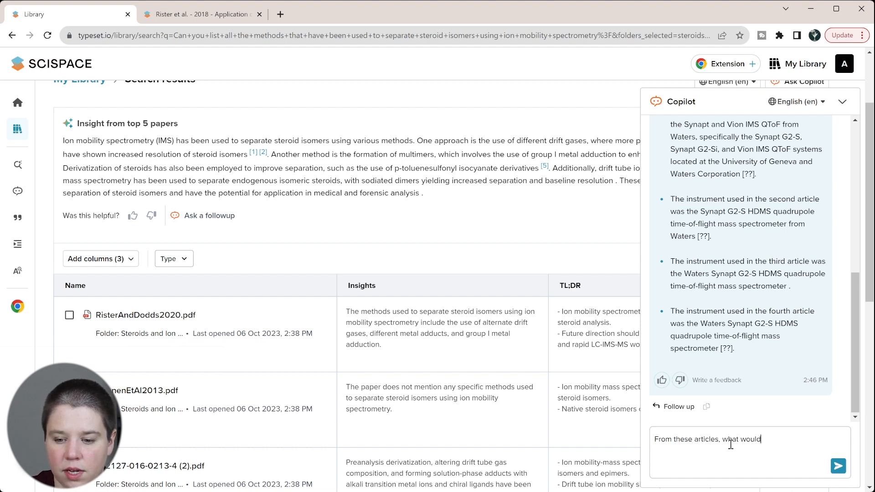
text(be the nex)
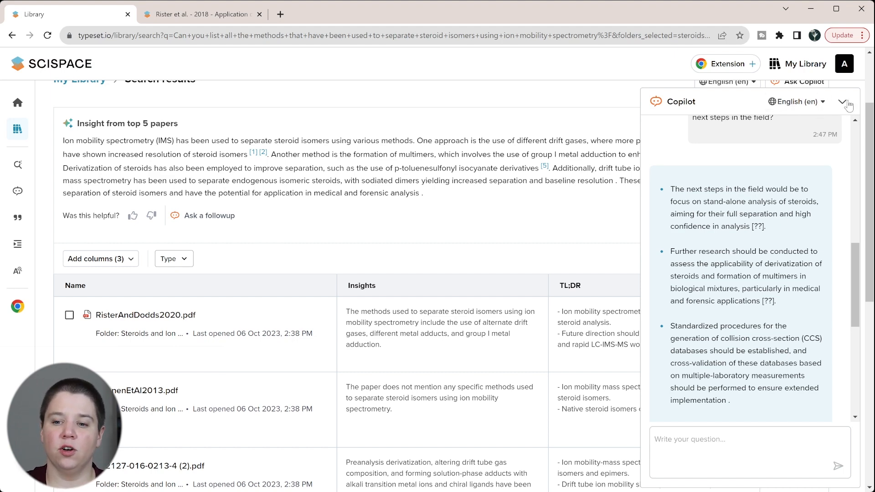
Collapse Copilot and add the suggested Methods Used column to the results table
click(843, 101)
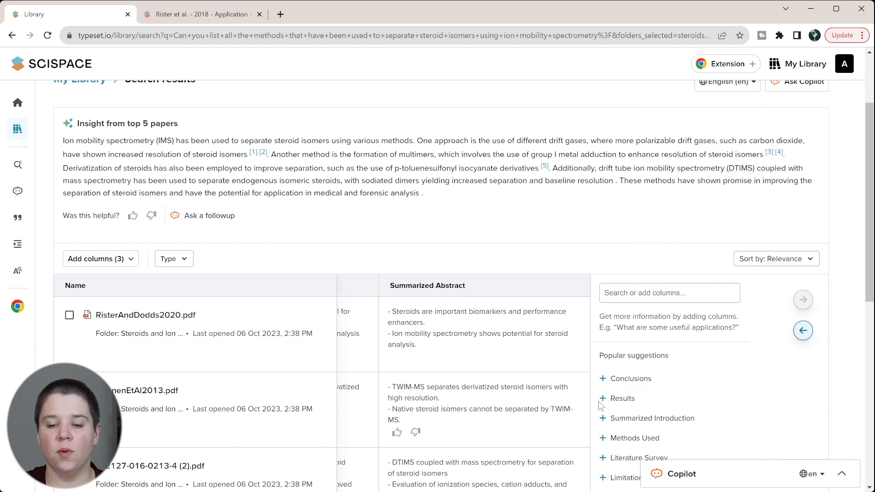
scroll(down, 3)
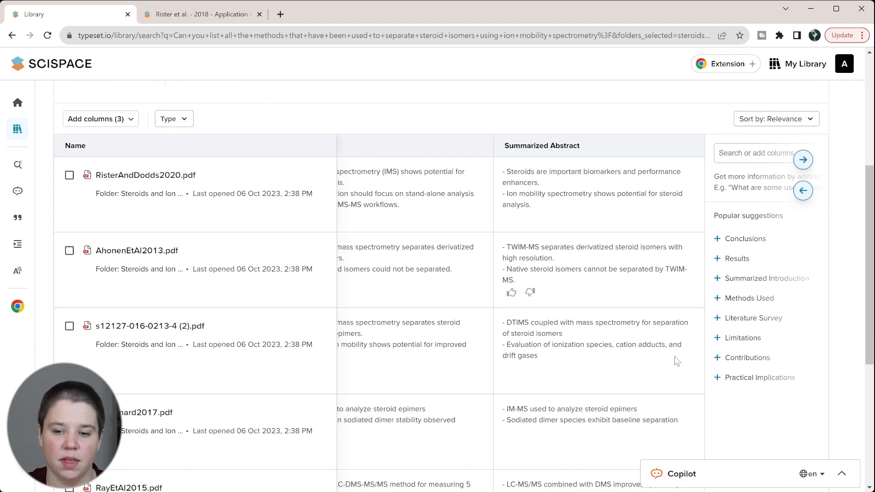
click(749, 298)
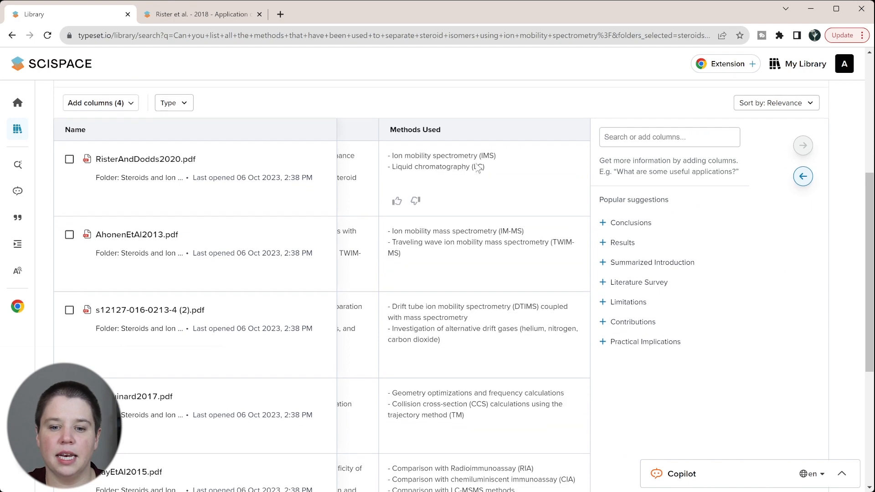
Scroll through the filled Methods Used column listing techniques such as IM-MS, DTIMS and LC-IM-HRMS
scroll(down, 3)
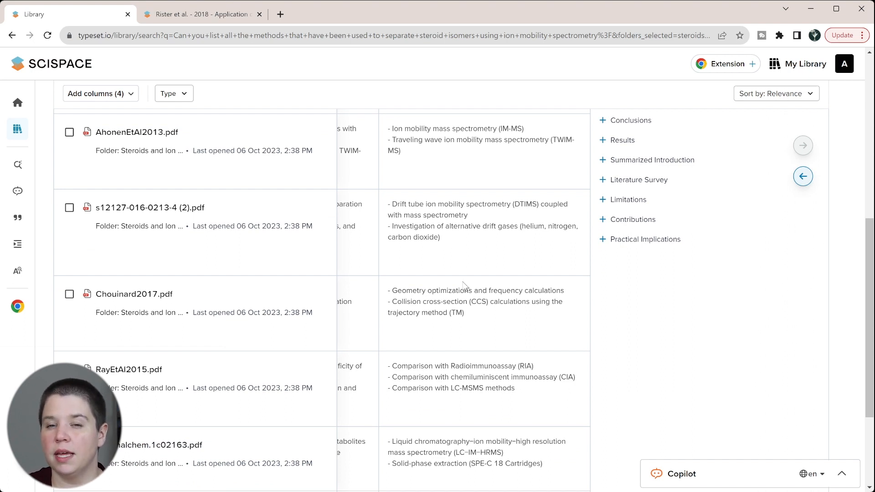
scroll(down, 3)
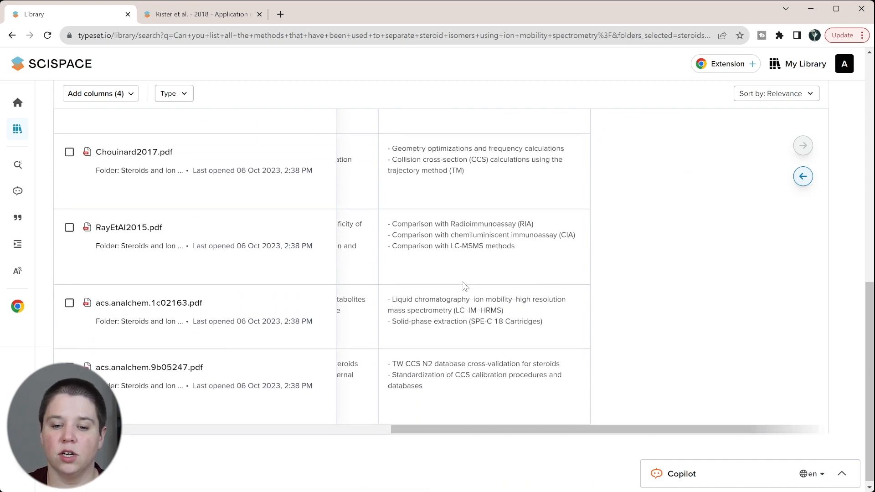